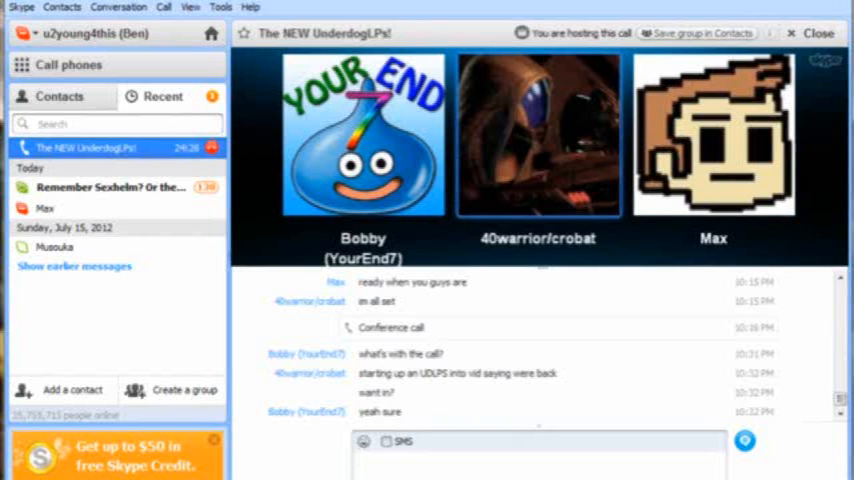
pyautogui.click(540, 460)
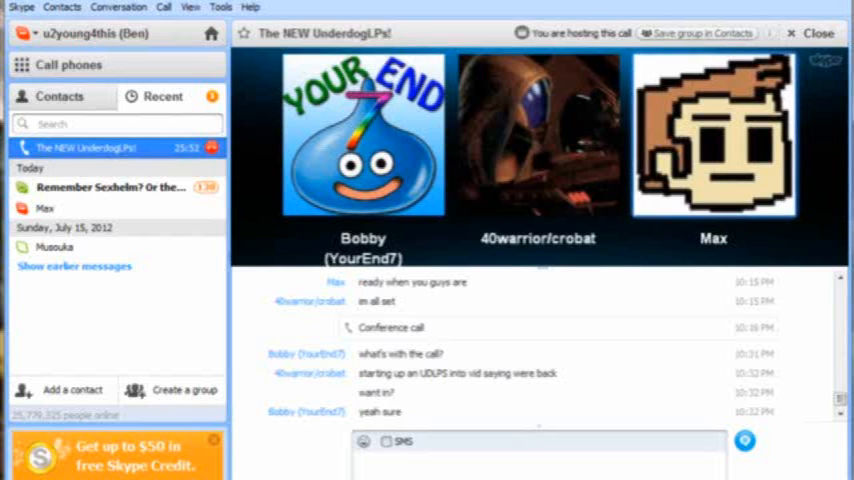
pyautogui.click(540, 460)
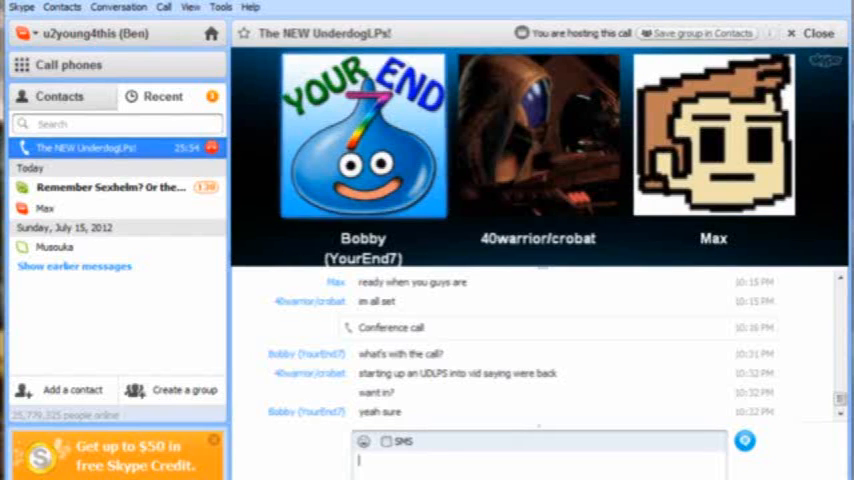